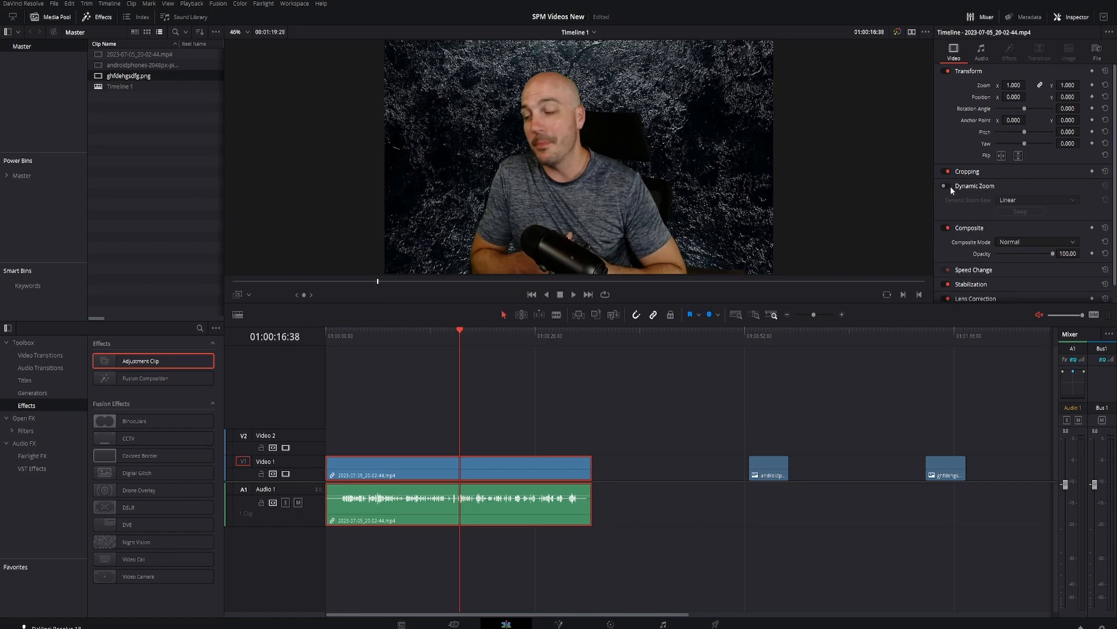
- Enable Dynamic Zoom on the selected talking-head clip in the Inspector
{"action": "left_click", "coordinate": [944, 185]}
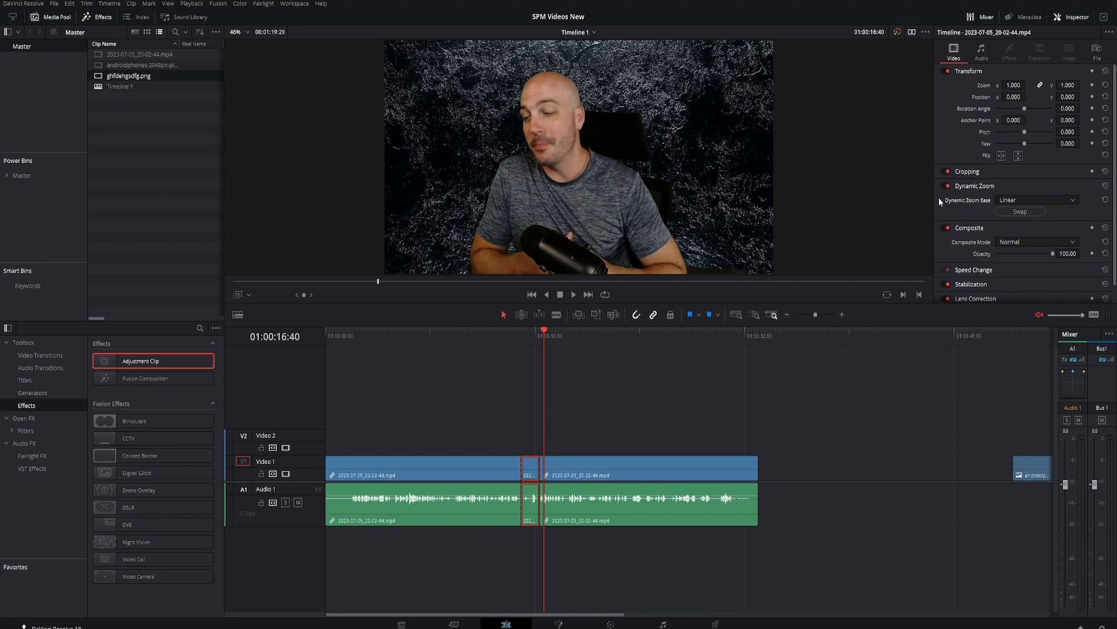
{"action": "mouse_move", "coordinate": [983, 210]}
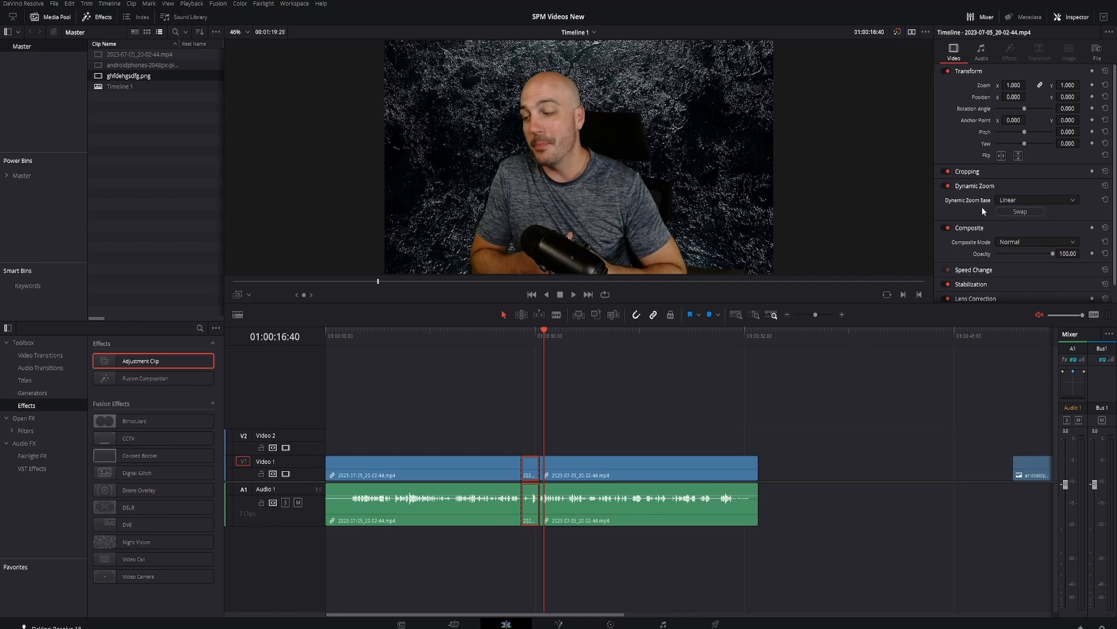
- Set the talking-head clip's Dynamic Zoom Ease to Ease In, then to Ease In and Out
{"action": "left_click", "coordinate": [1033, 200]}
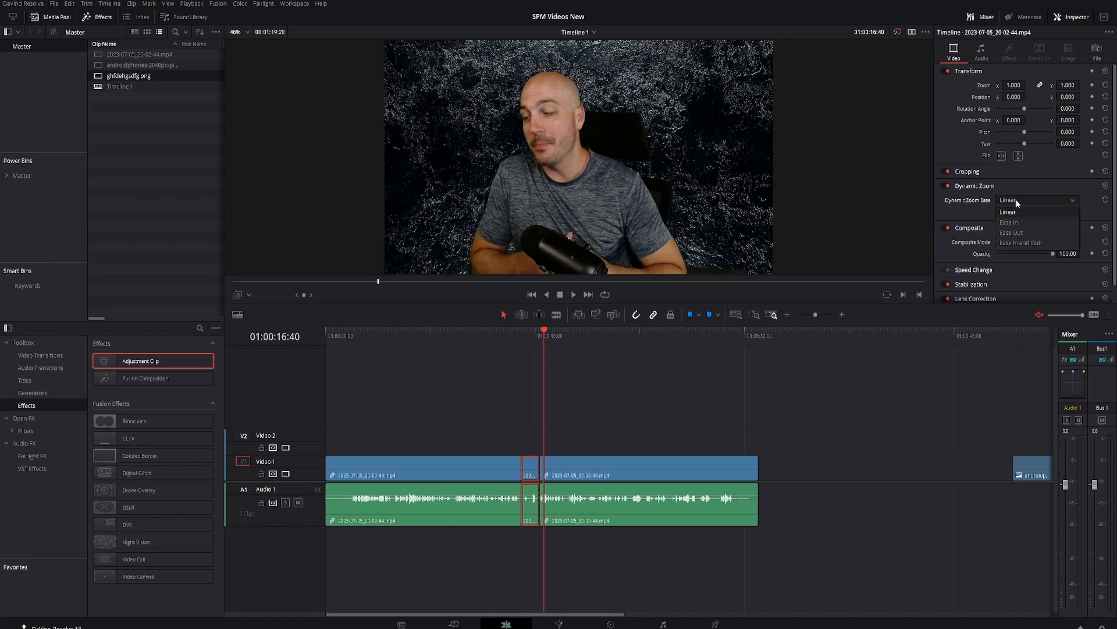
{"action": "left_click", "coordinate": [1009, 221]}
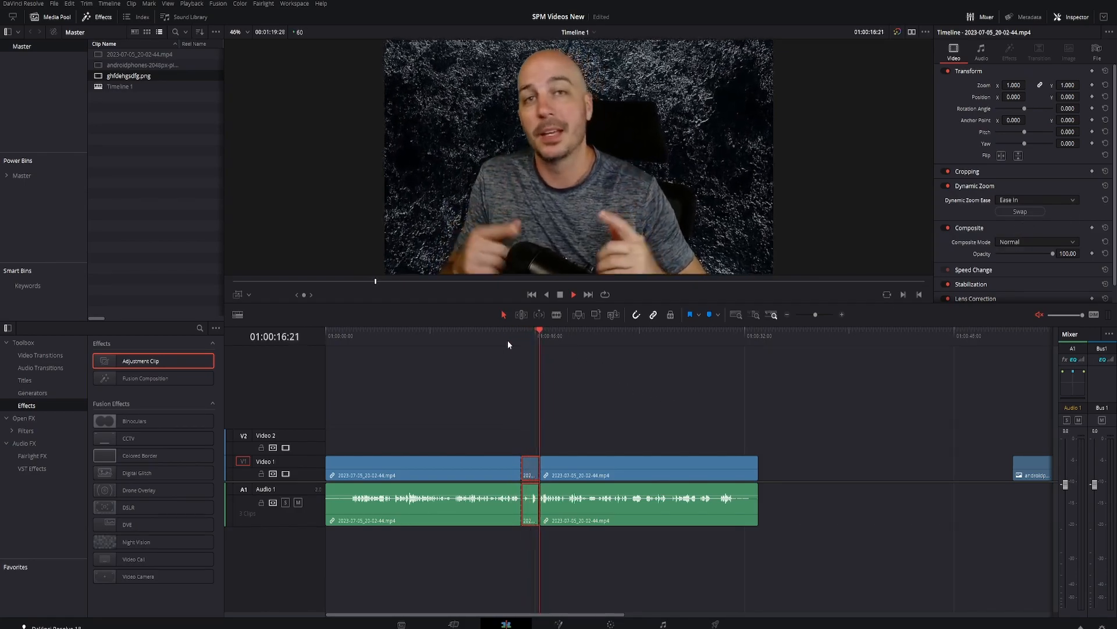
{"action": "left_click", "coordinate": [1036, 200]}
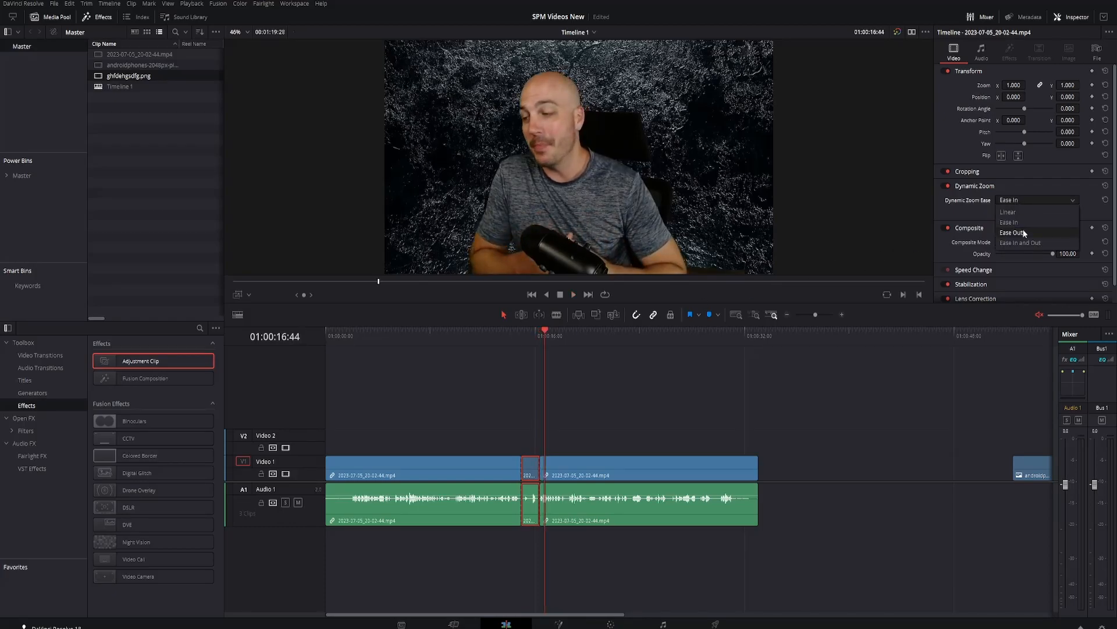
{"action": "left_click", "coordinate": [1010, 232]}
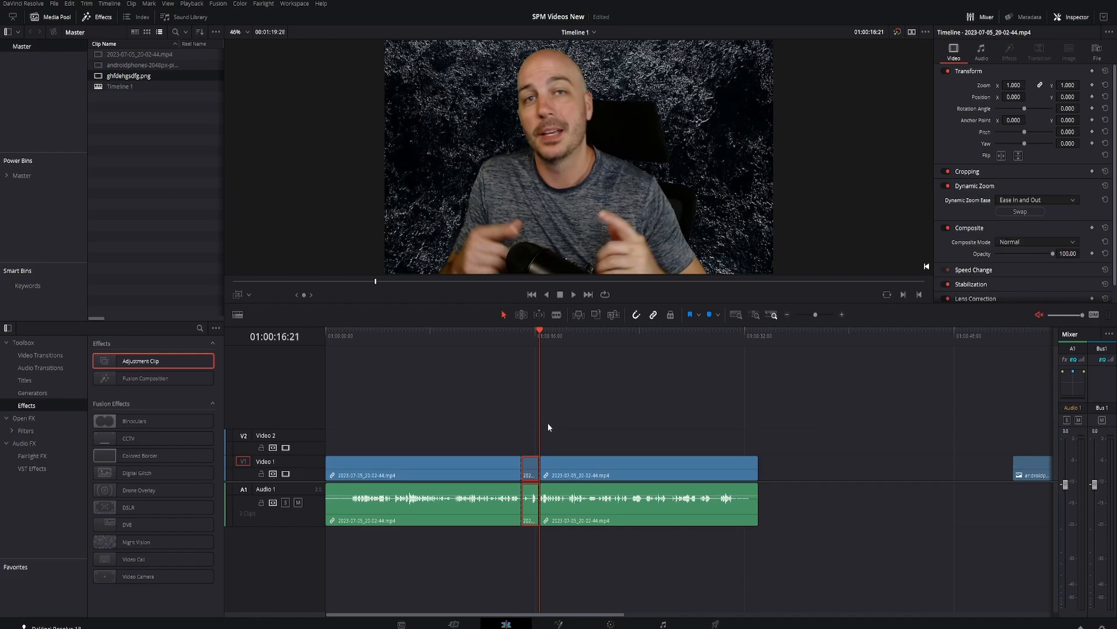
{"action": "left_click", "coordinate": [523, 335]}
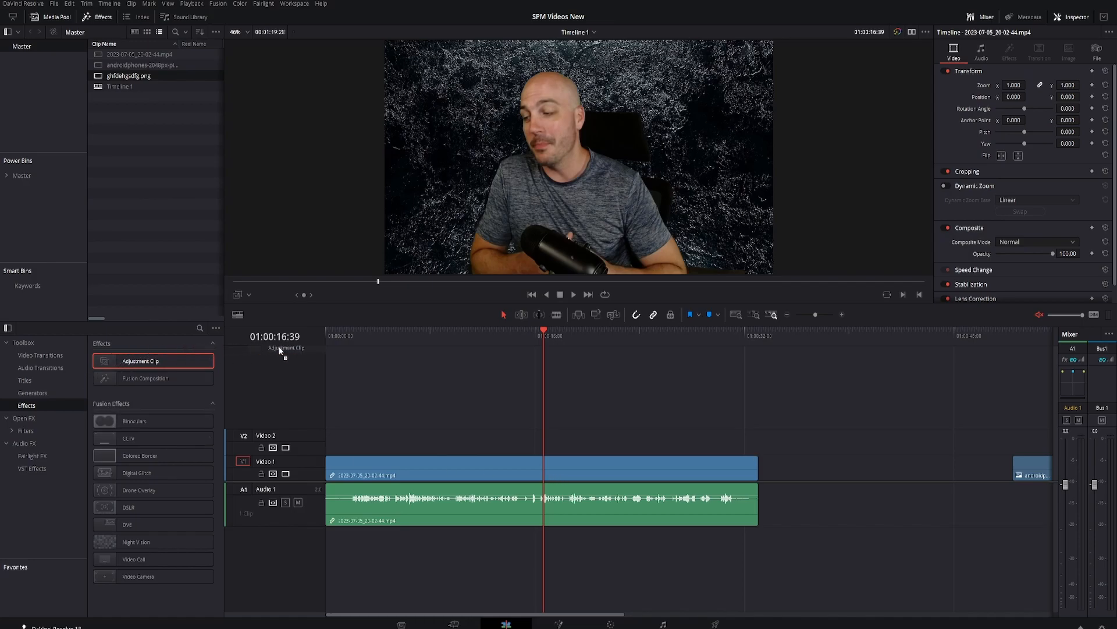
- Place an Adjustment Clip on Video 2 above the talking-head clip and lengthen it
{"action": "left_click_drag", "start_coordinate": [141, 360], "coordinate": [552, 439]}
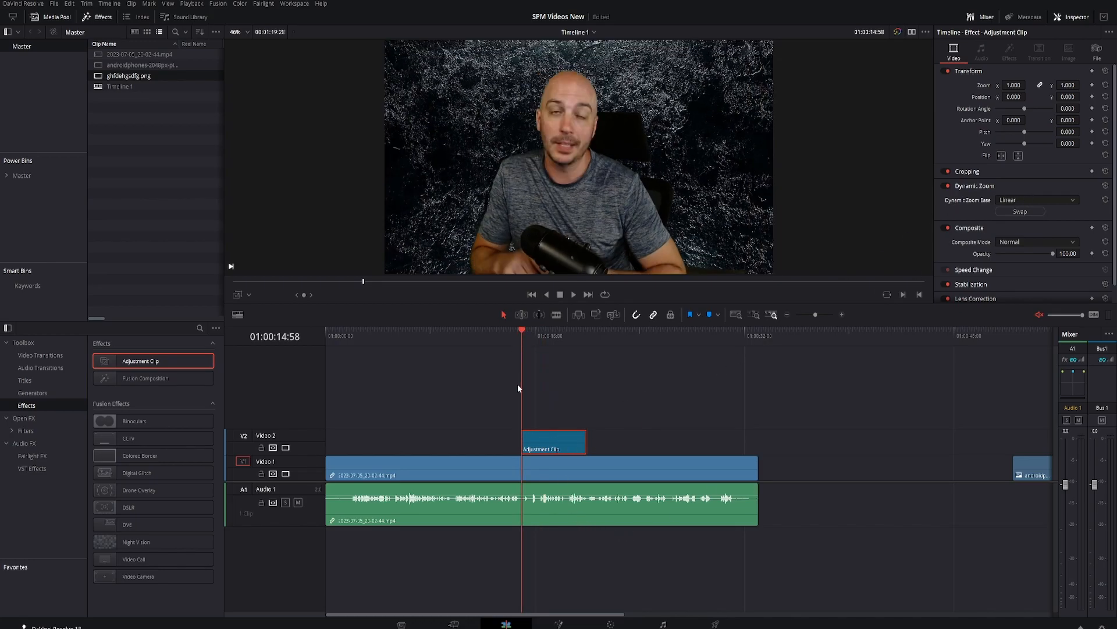
{"action": "left_click", "coordinate": [573, 294]}
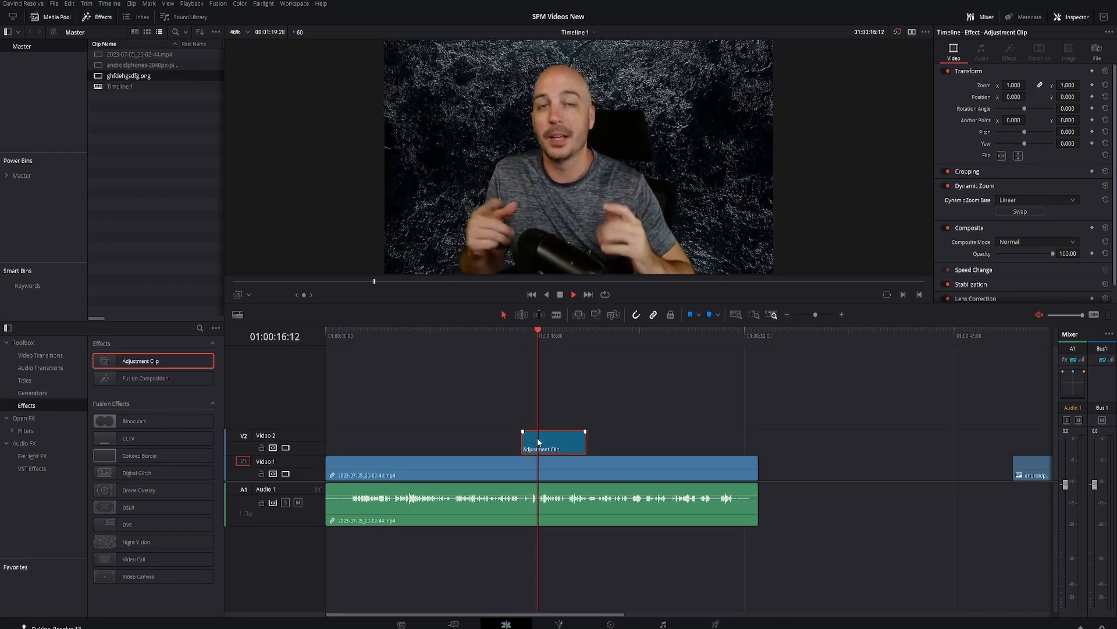
{"action": "left_click_drag", "start_coordinate": [584, 440], "coordinate": [990, 440]}
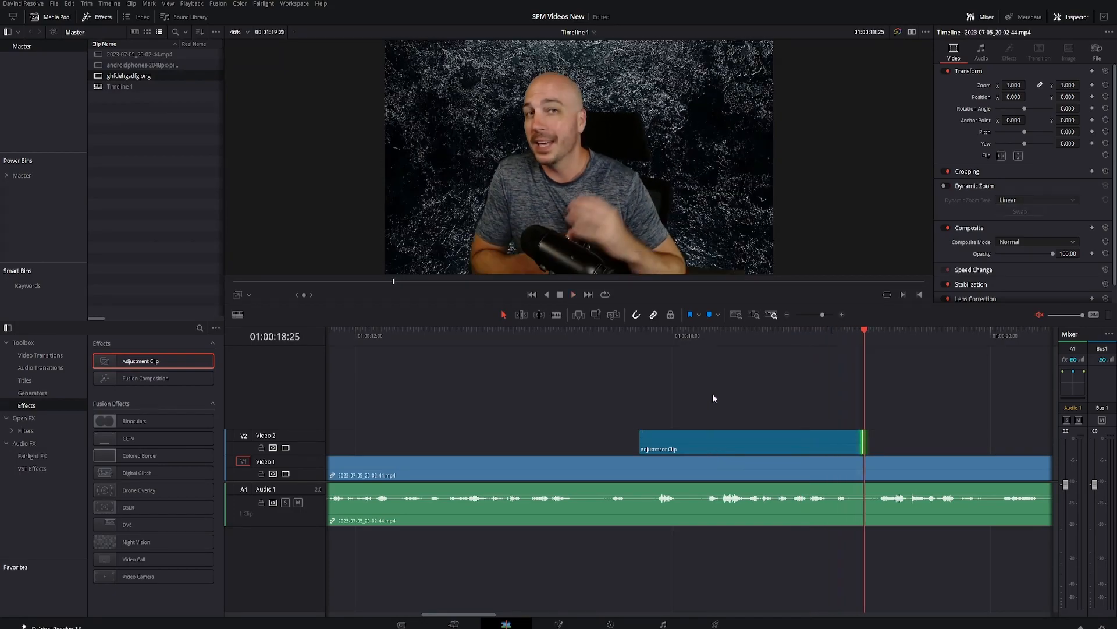
{"action": "left_click", "coordinate": [707, 440]}
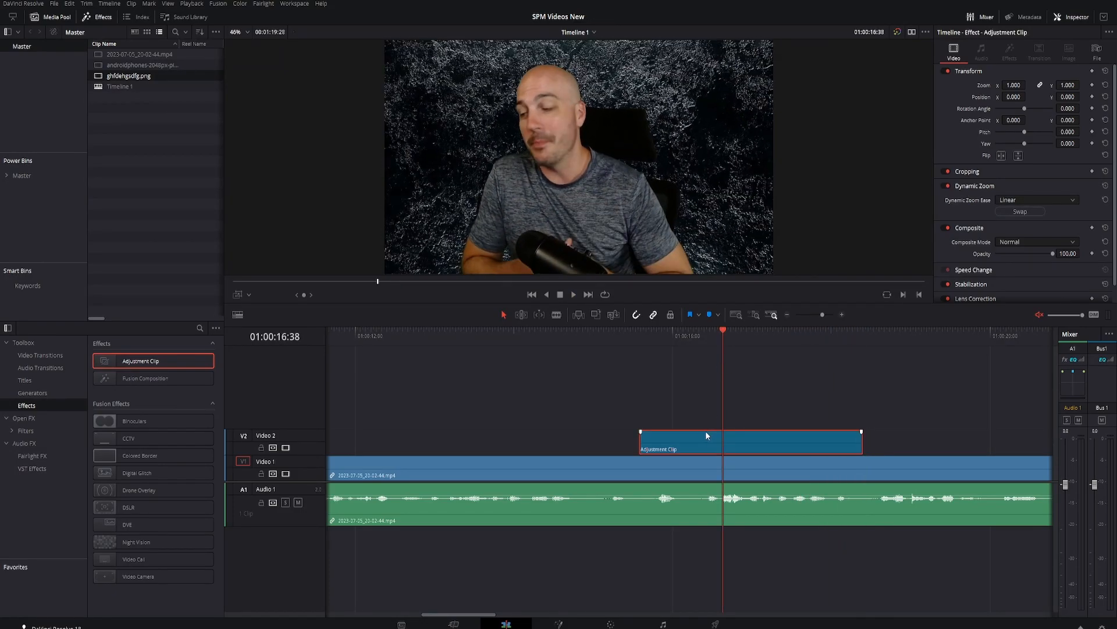
{"action": "mouse_move", "coordinate": [251, 297]}
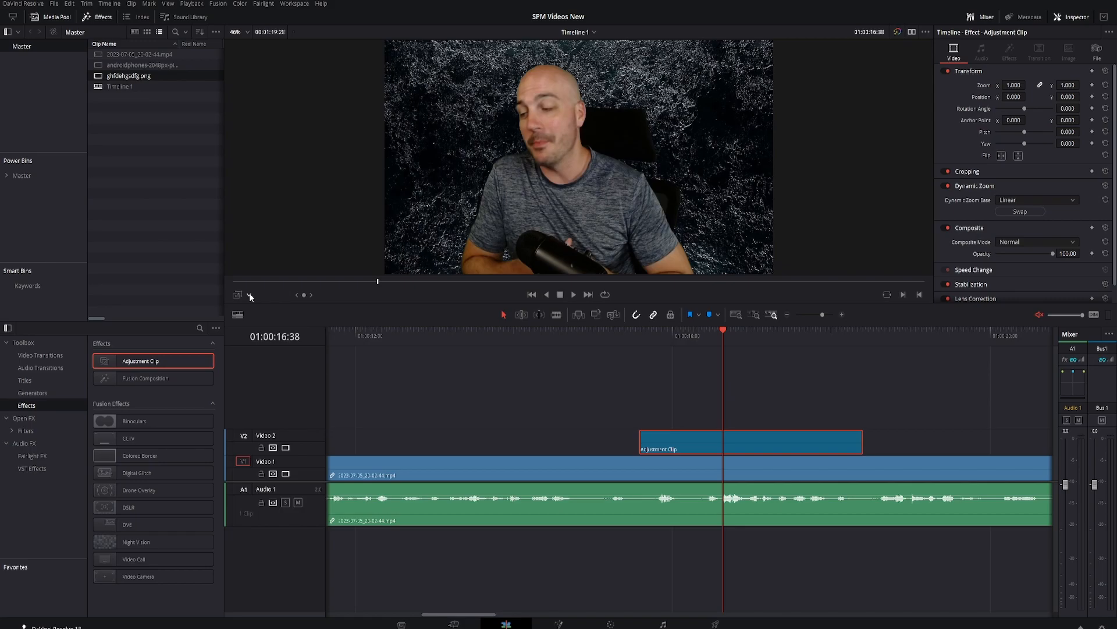
- Show the adjustment clip's Dynamic Zoom start and end frames in the viewer
{"action": "left_click", "coordinate": [237, 295]}
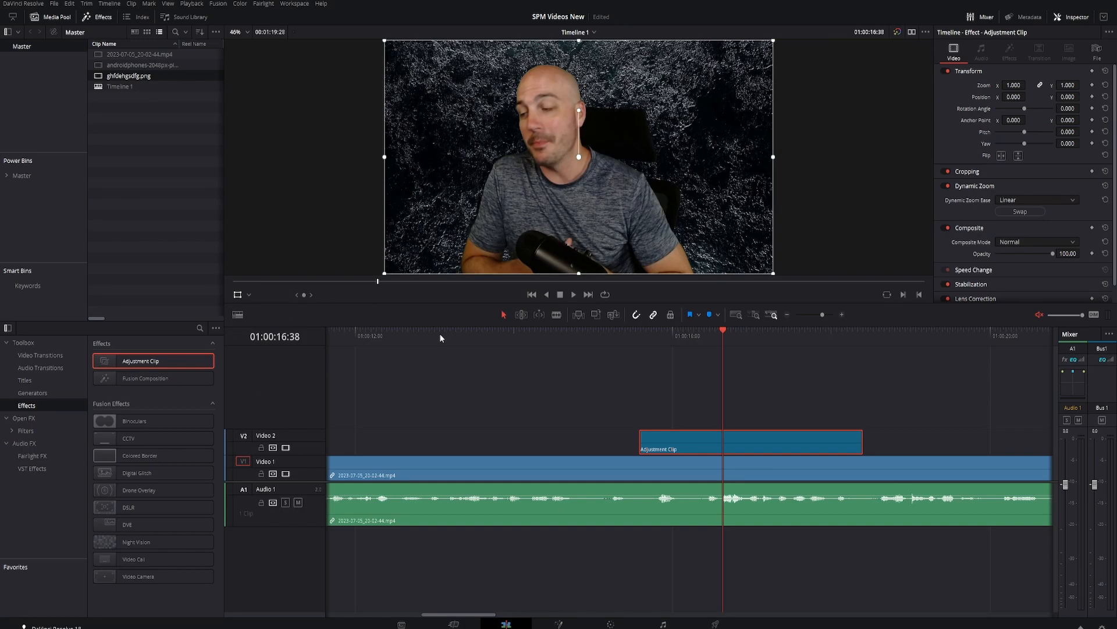
{"action": "left_click", "coordinate": [248, 294]}
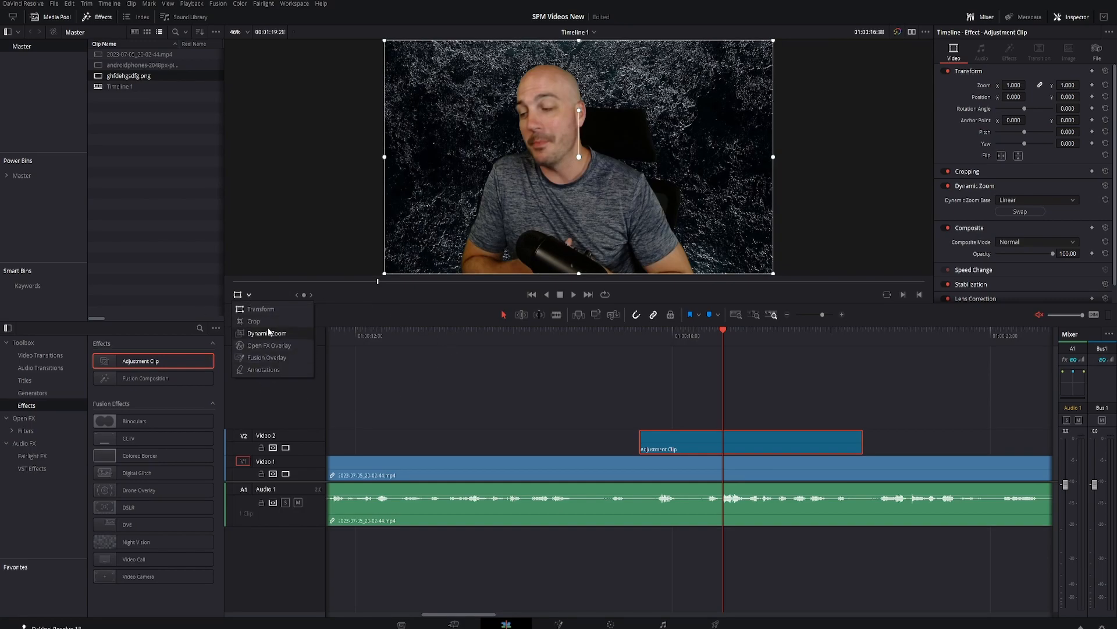
{"action": "left_click", "coordinate": [253, 322]}
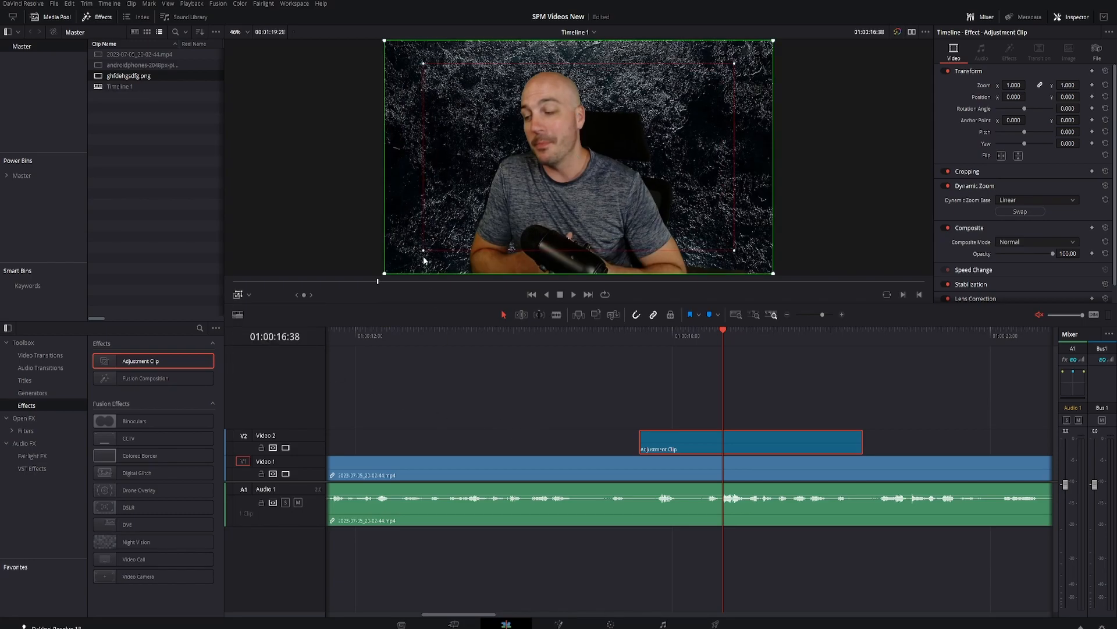
{"action": "mouse_move", "coordinate": [695, 246]}
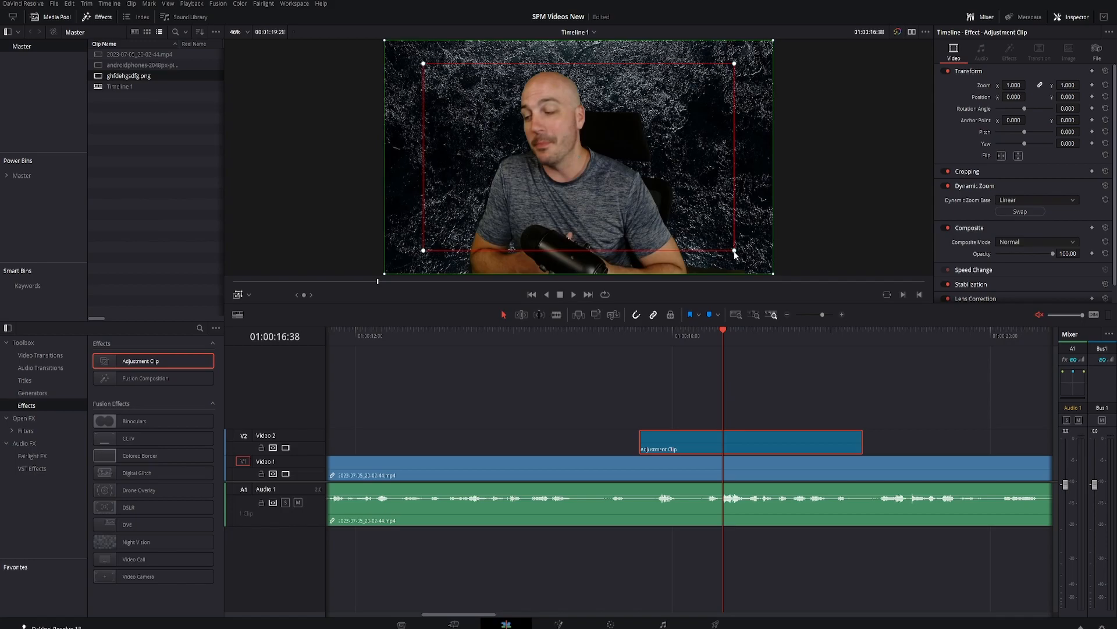
{"action": "mouse_move", "coordinate": [586, 340]}
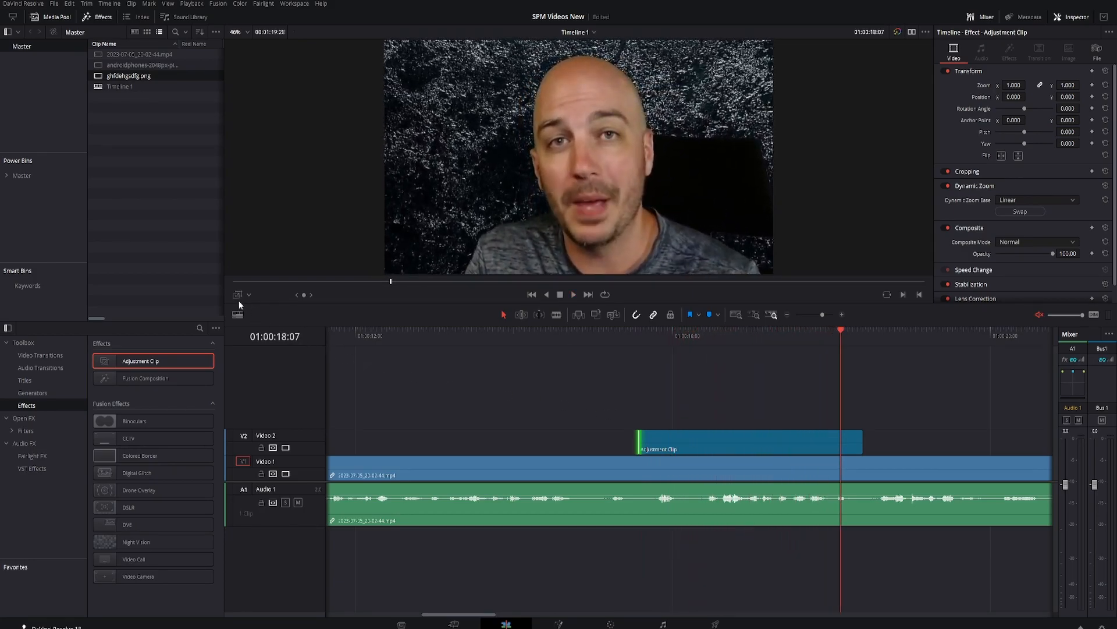
{"action": "mouse_move", "coordinate": [242, 298]}
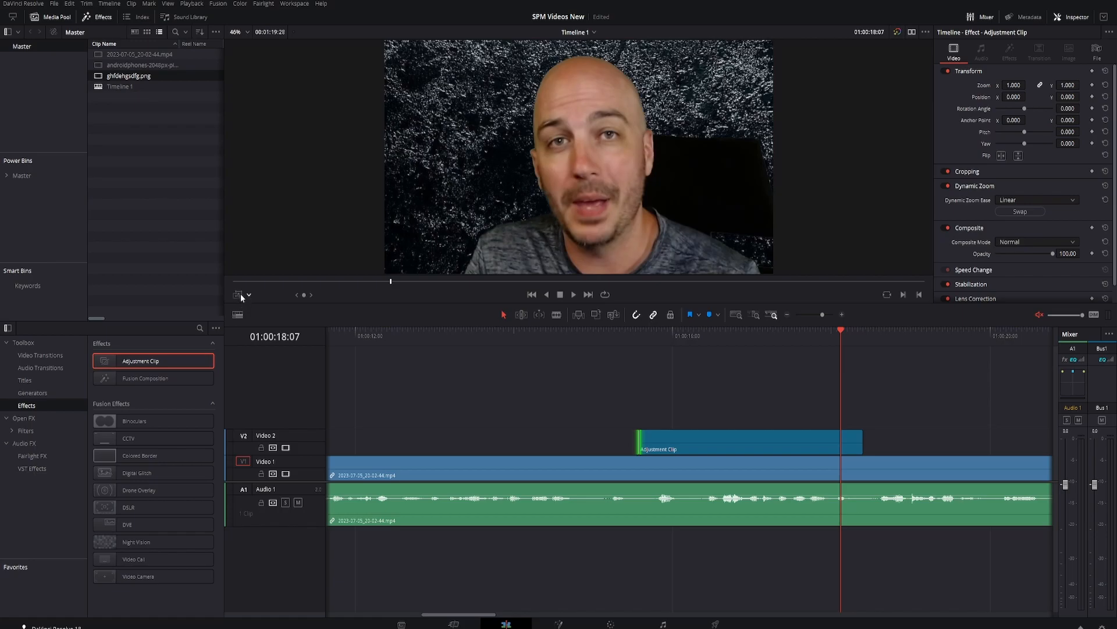
{"action": "left_click", "coordinate": [815, 315]}
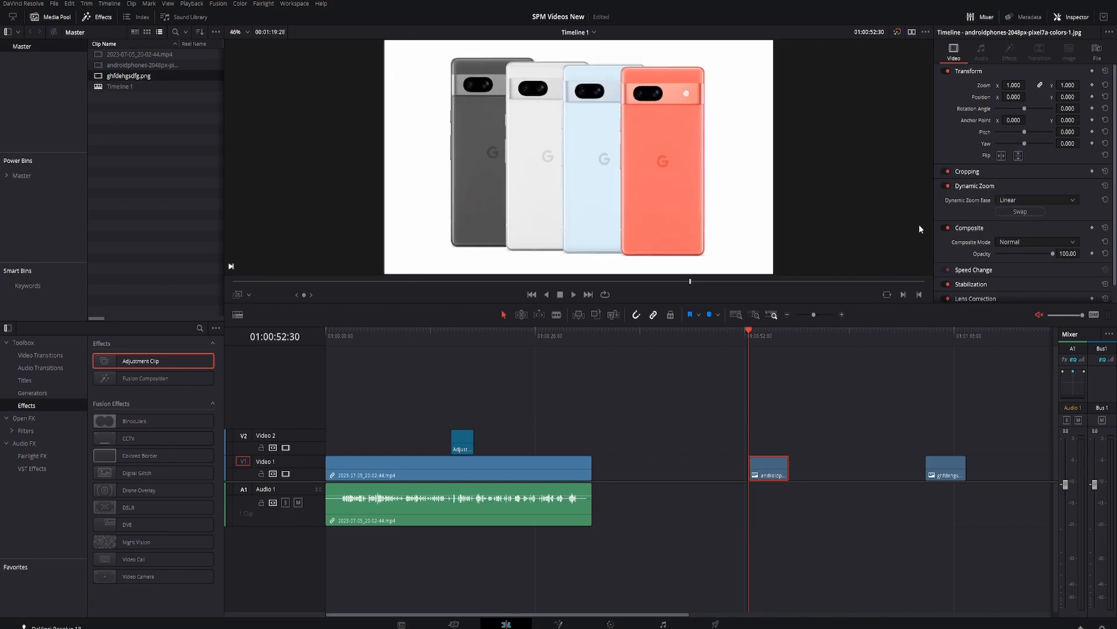
- Select the phone still, move into it and turn on its Dynamic Zoom framing
{"action": "left_click", "coordinate": [768, 468]}
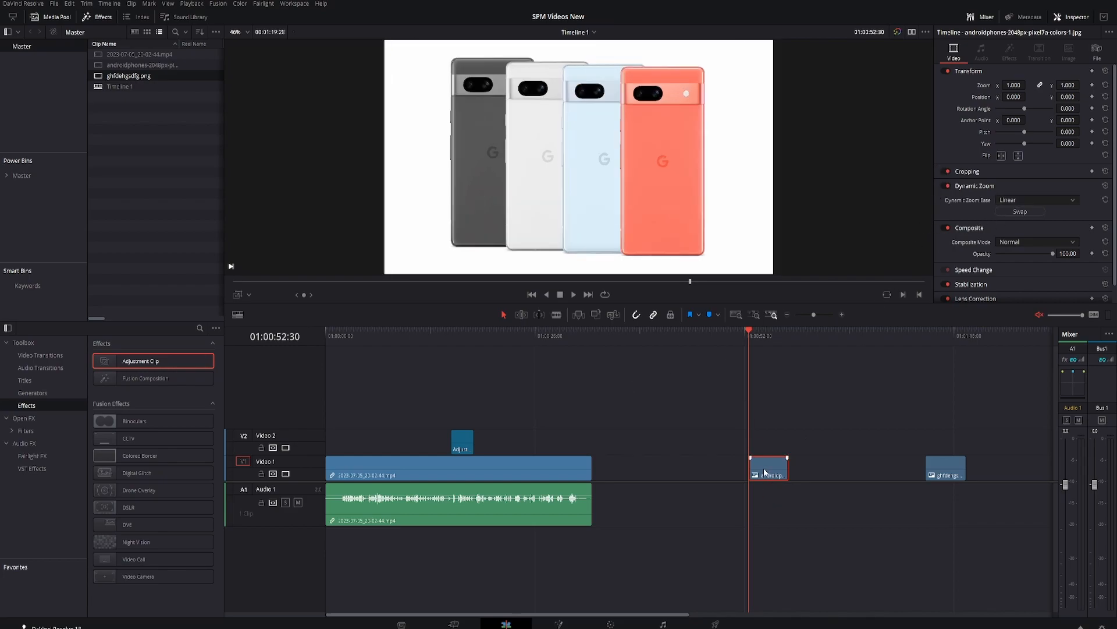
{"action": "left_click", "coordinate": [573, 293]}
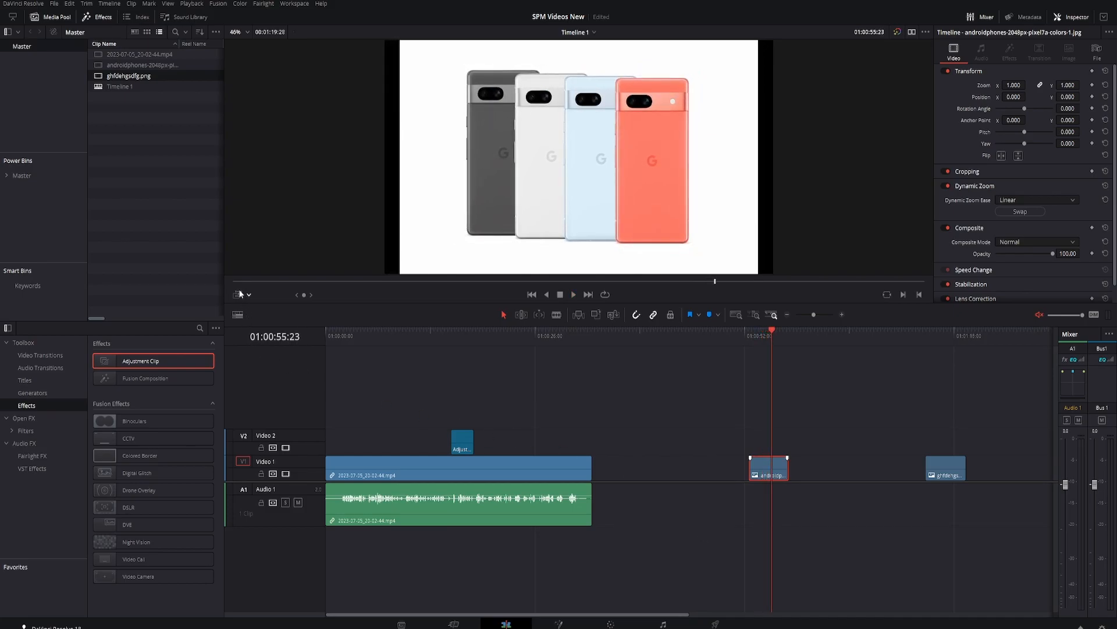
{"action": "mouse_move", "coordinate": [238, 296]}
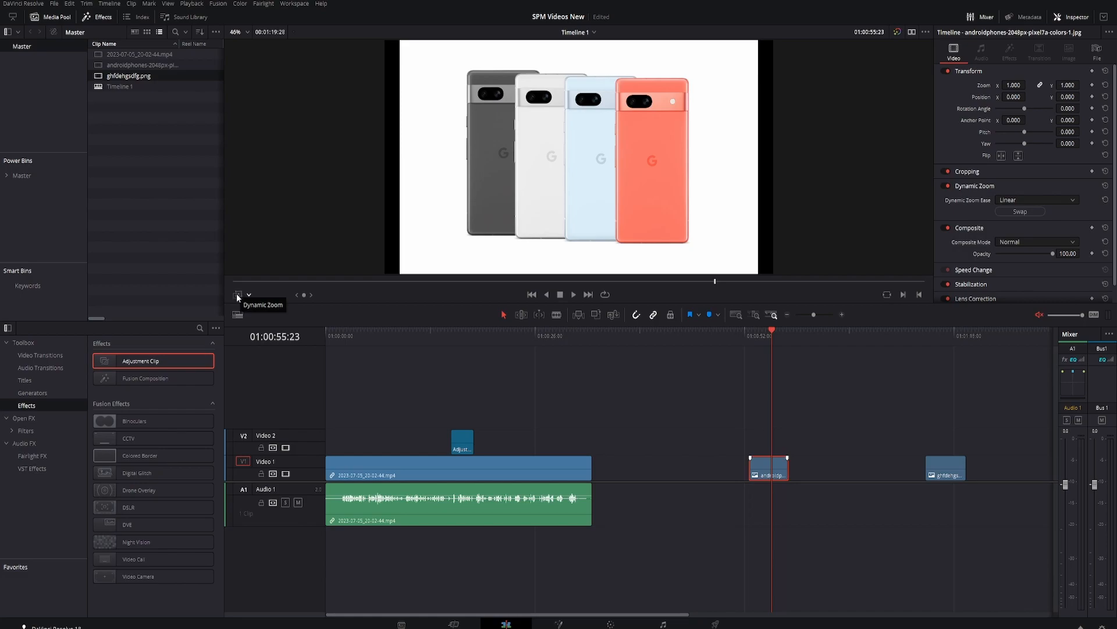
{"action": "mouse_move", "coordinate": [235, 302]}
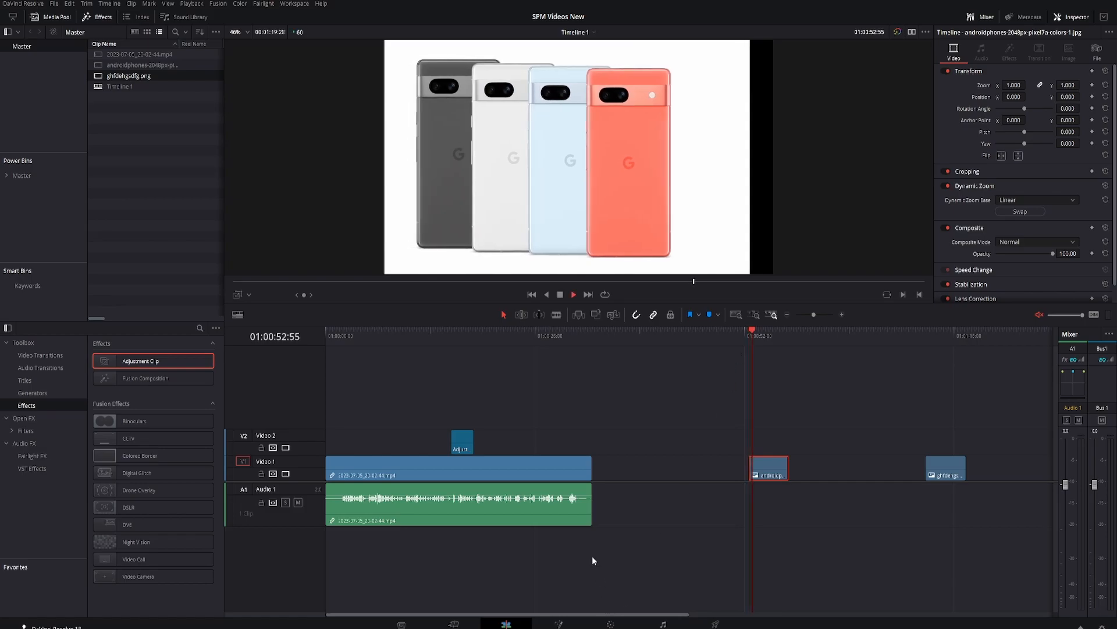
{"action": "left_click", "coordinate": [769, 330]}
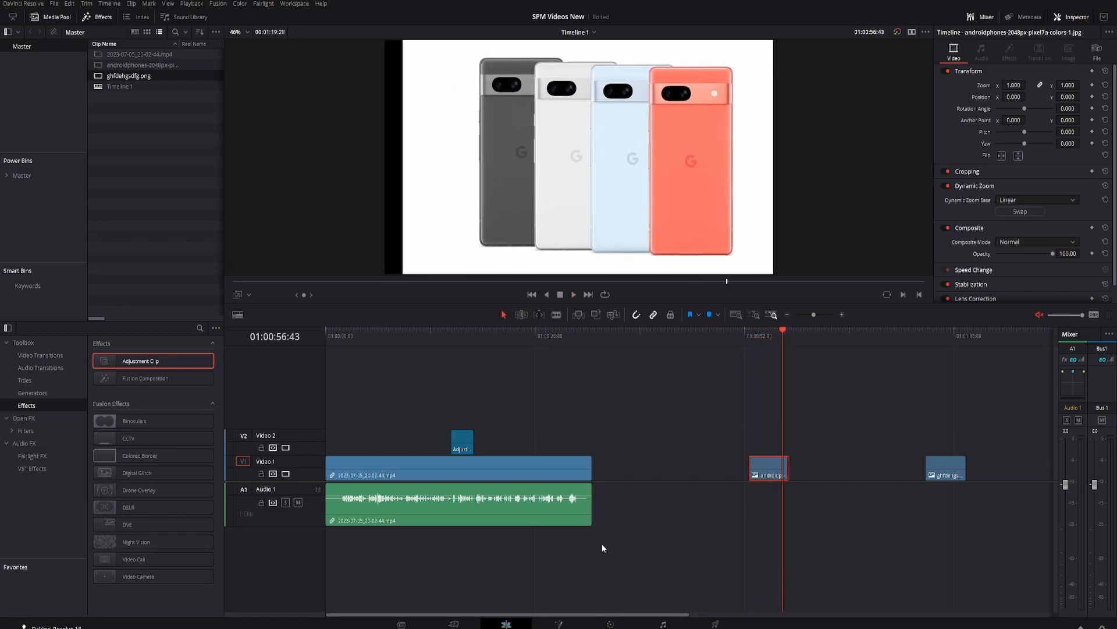
{"action": "left_click", "coordinate": [768, 473]}
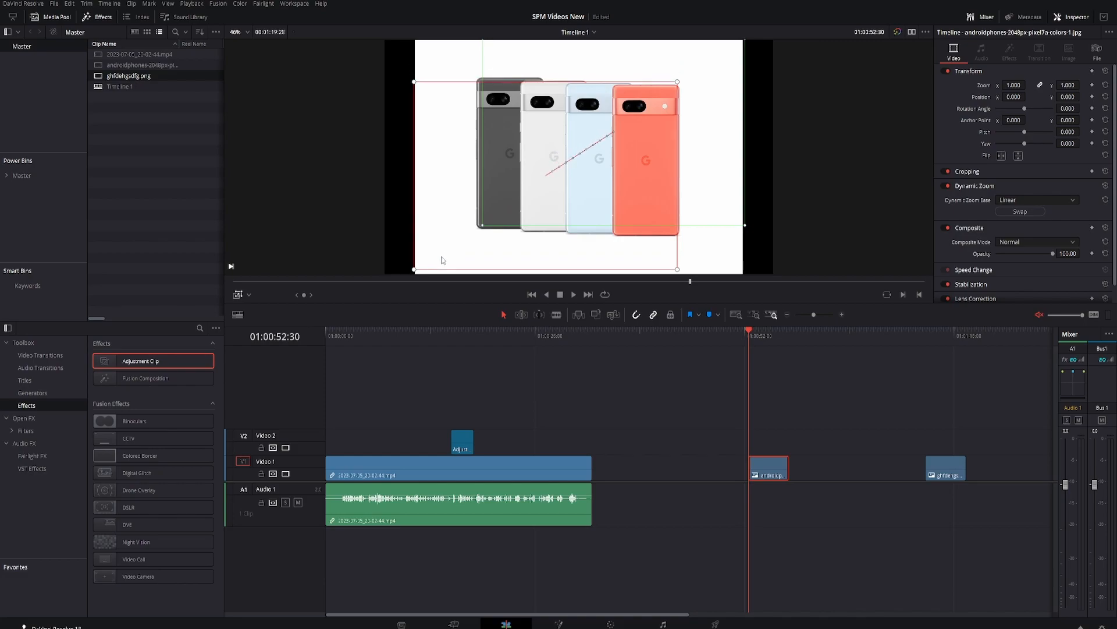
{"action": "mouse_move", "coordinate": [674, 472]}
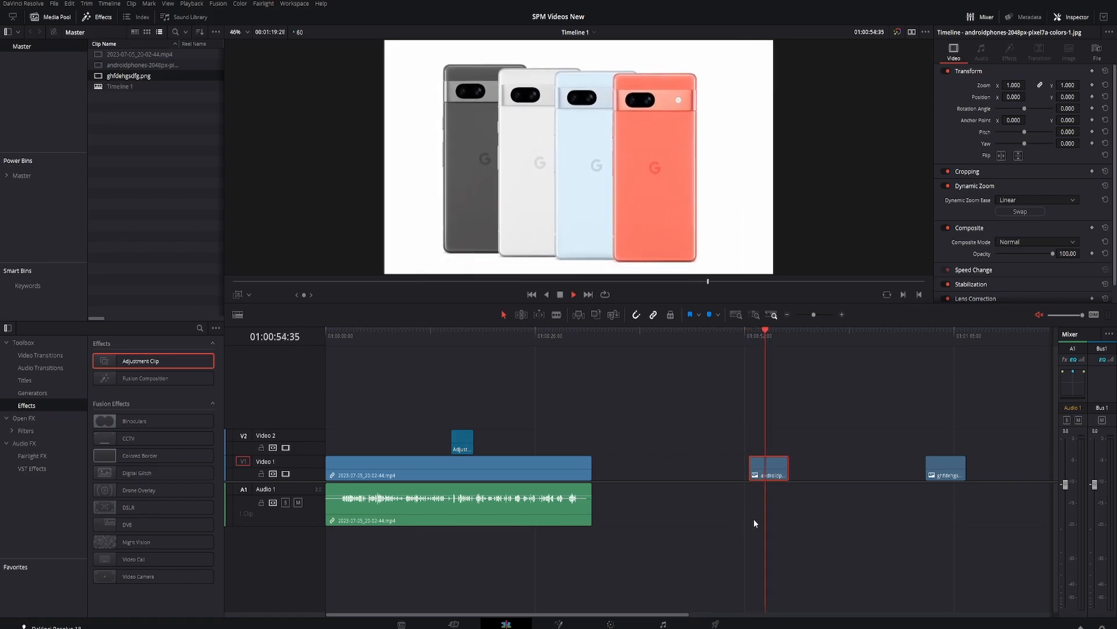
- Set the phone still's Dynamic Zoom Ease to Ease In and Out
{"action": "left_click", "coordinate": [1038, 201]}
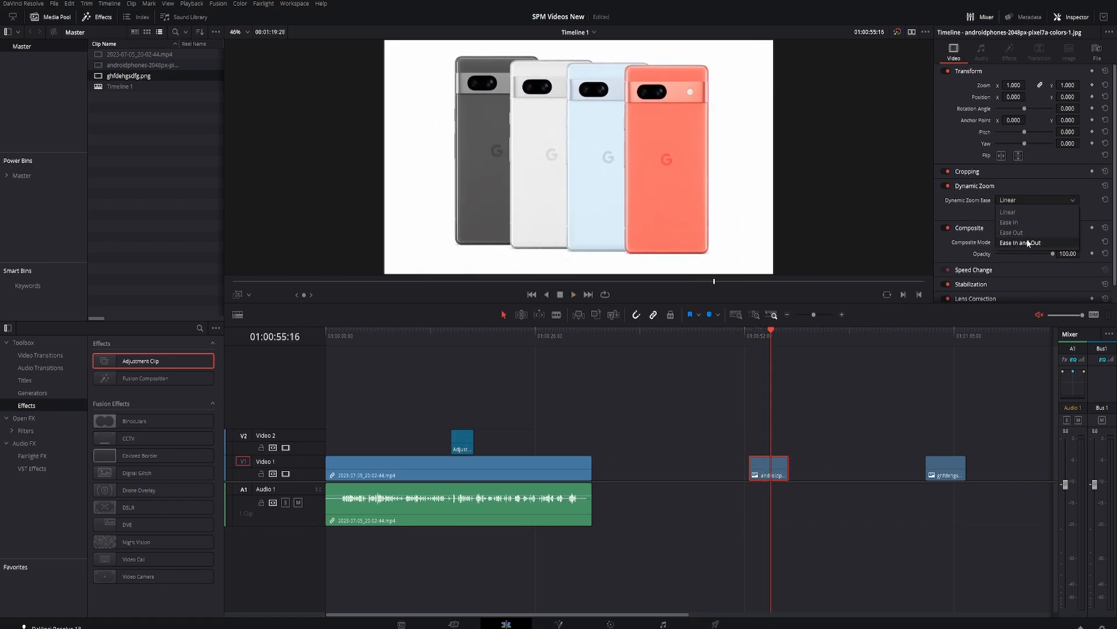
{"action": "left_click", "coordinate": [1020, 242]}
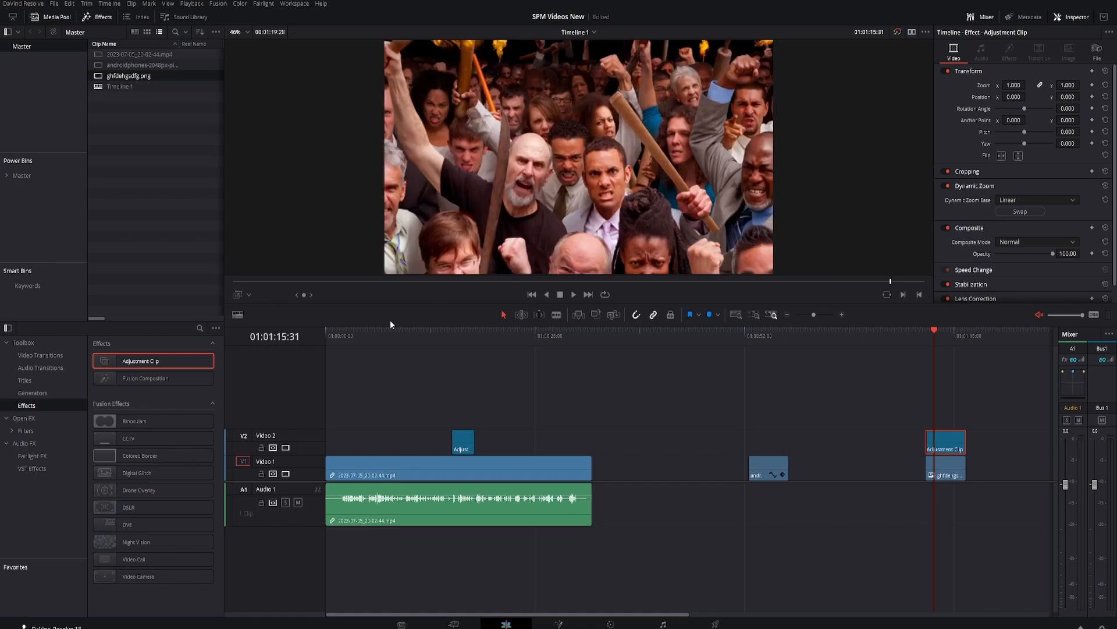
- Preview the crowd image, add an Adjustment Clip above the phone still, and return to the crowd image
{"action": "left_click", "coordinate": [574, 295]}
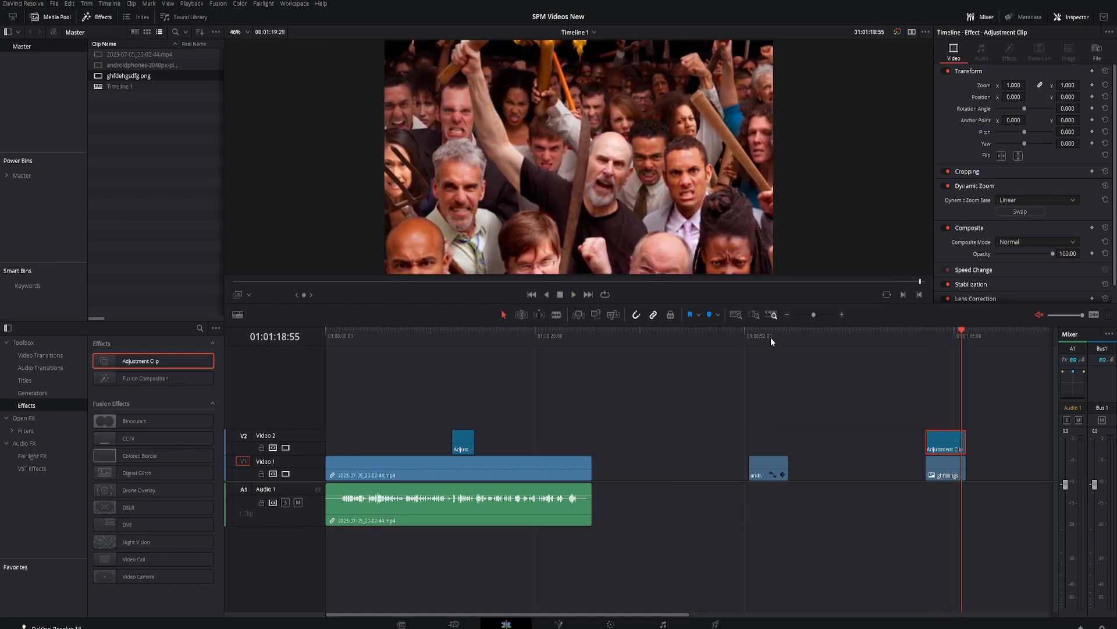
{"action": "left_click", "coordinate": [764, 468]}
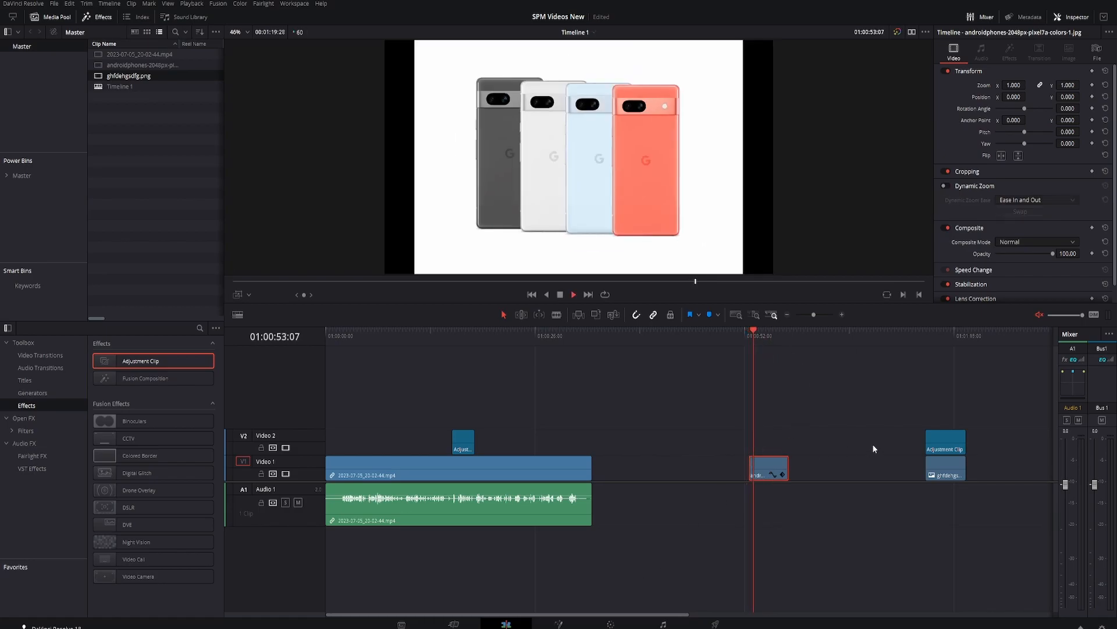
{"action": "left_click", "coordinate": [945, 442]}
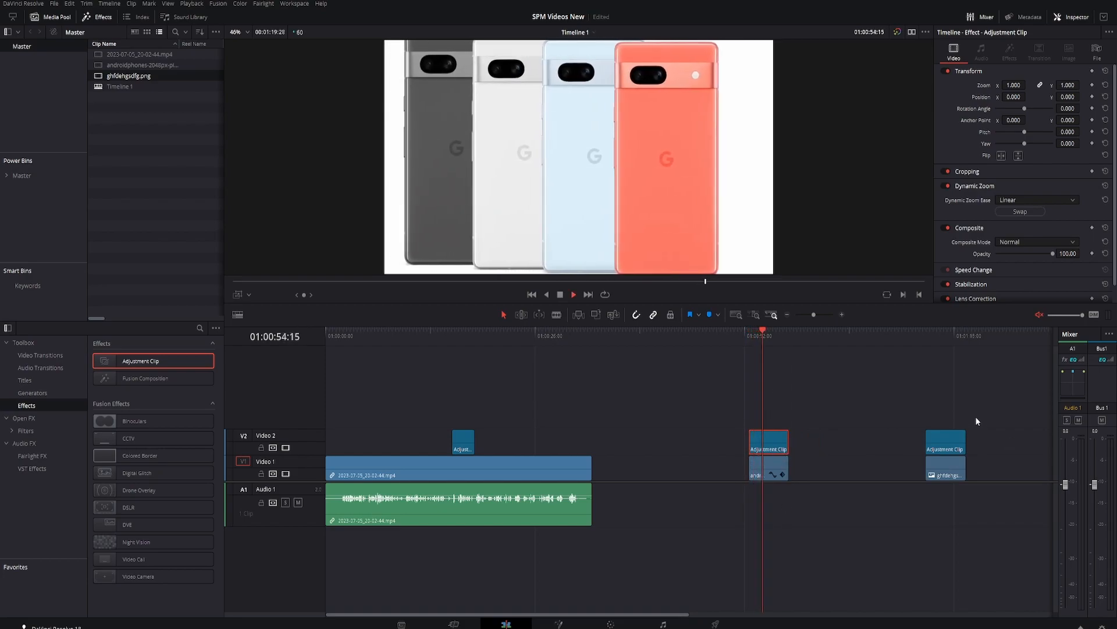
{"action": "left_click", "coordinate": [927, 331]}
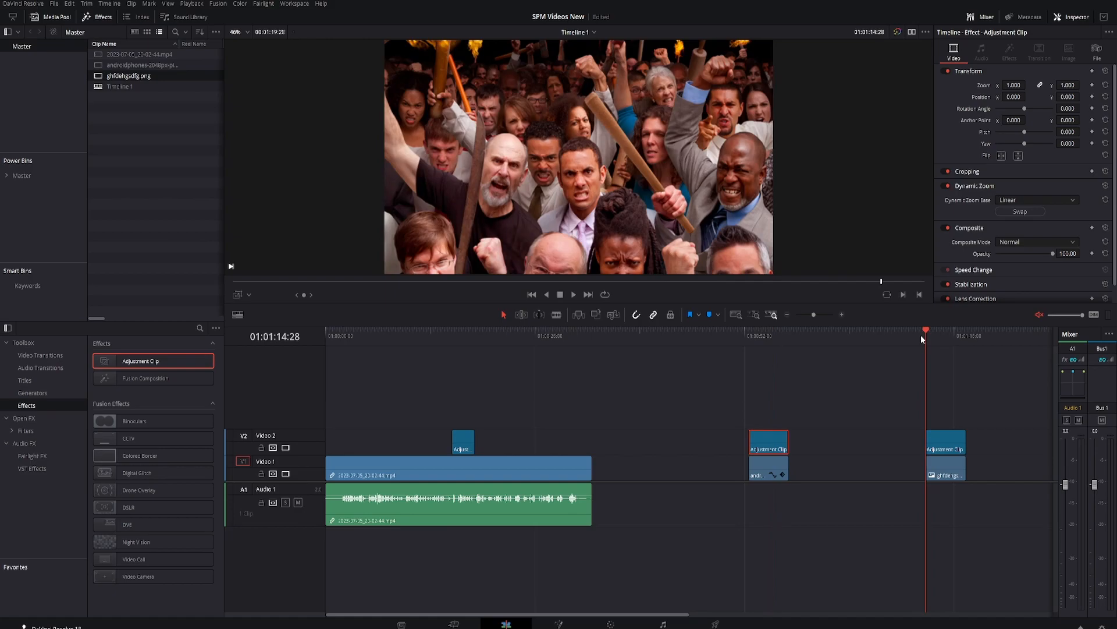